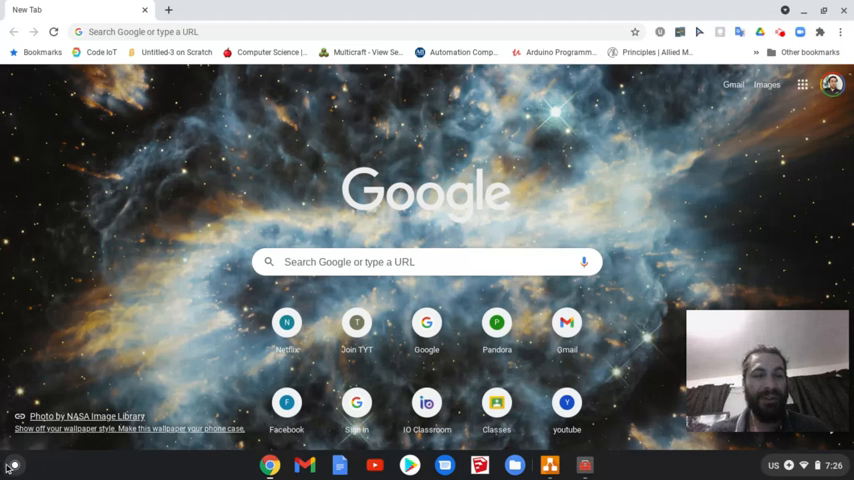
- Launch Chrome Apps & Extensions Developer Tool, review installed extensions, then view the Apps list
left_click(10, 458)
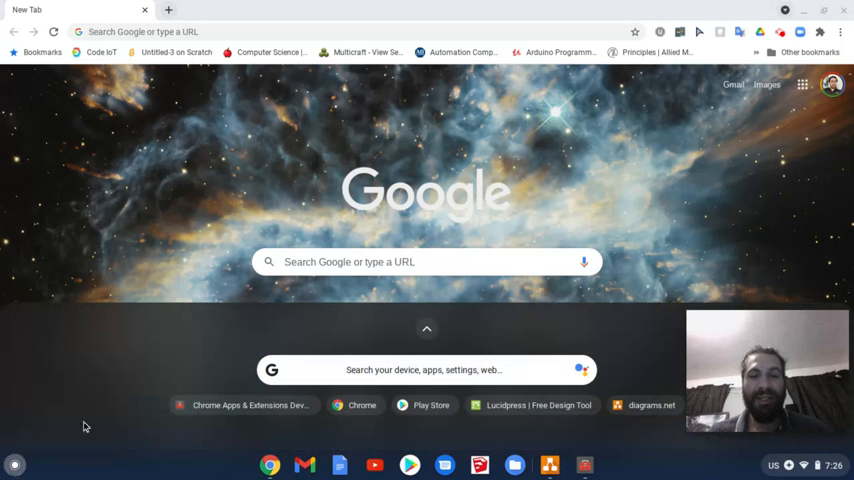
left_click(426, 328)
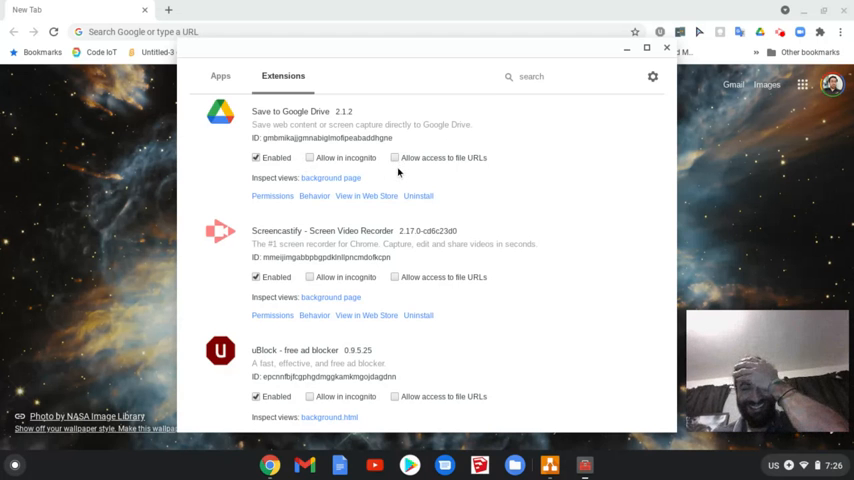
scroll("down", 3)
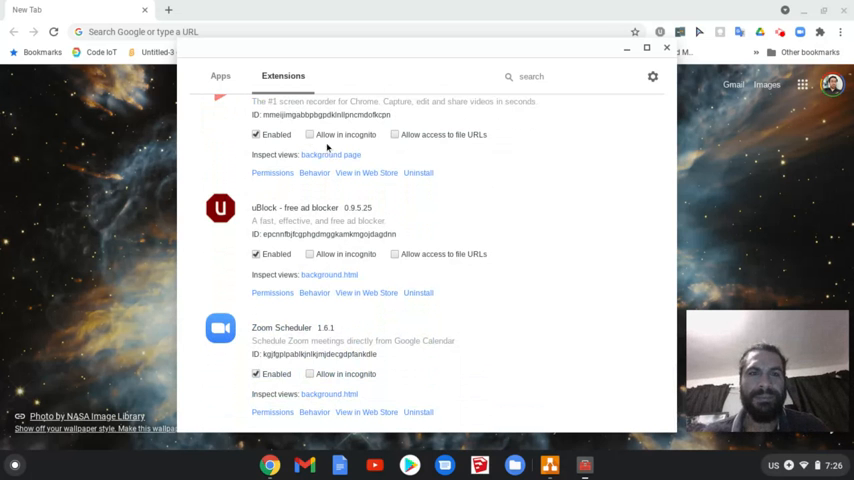
left_click(212, 76)
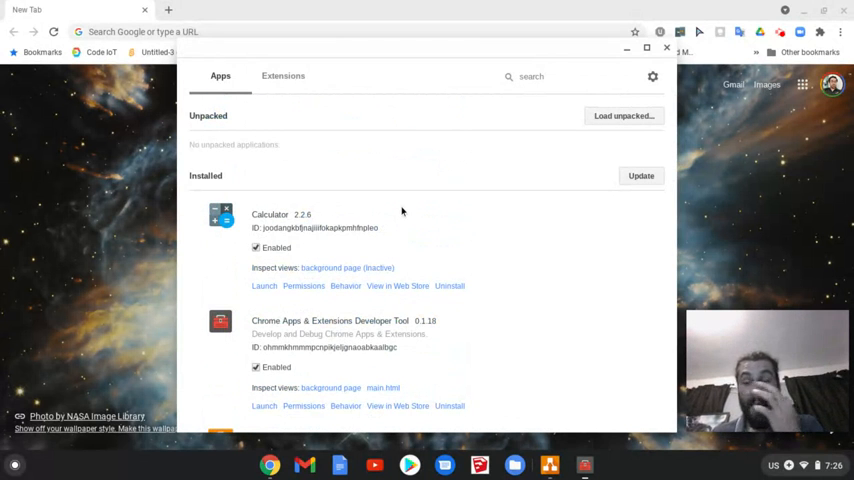
mouse_move(508, 188)
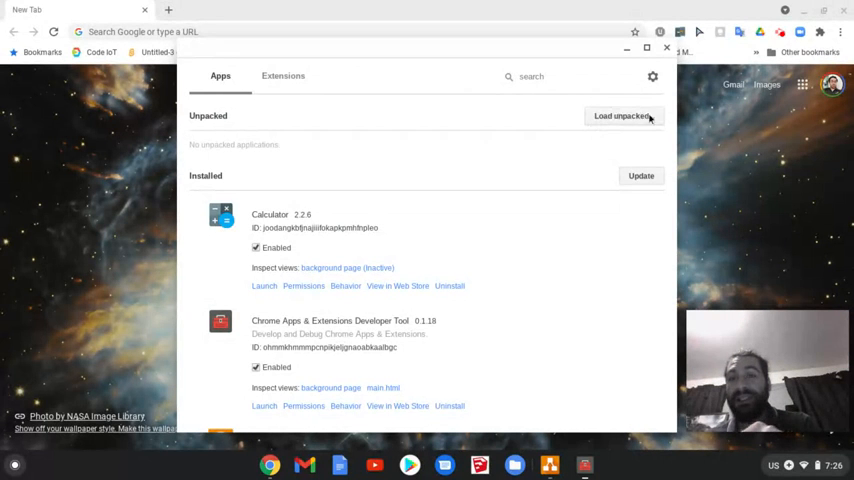
mouse_move(580, 144)
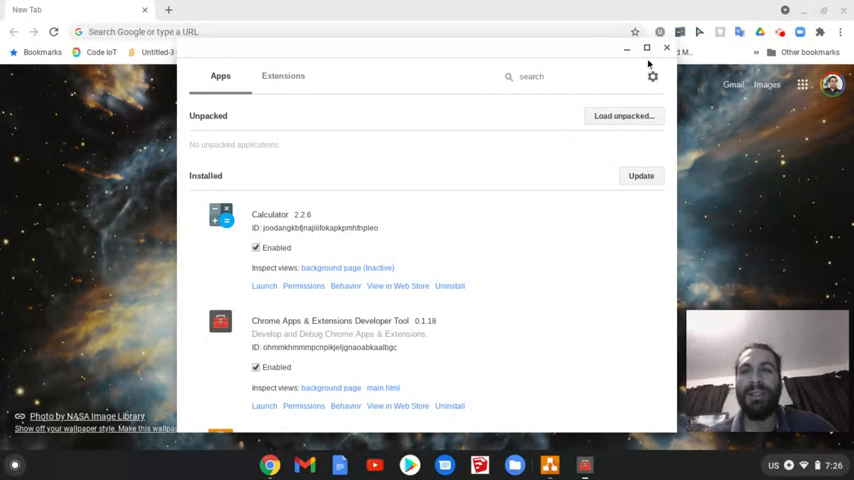
- Close the developer tool and bring up the Chrome Web Store from the launcher
left_click(652, 48)
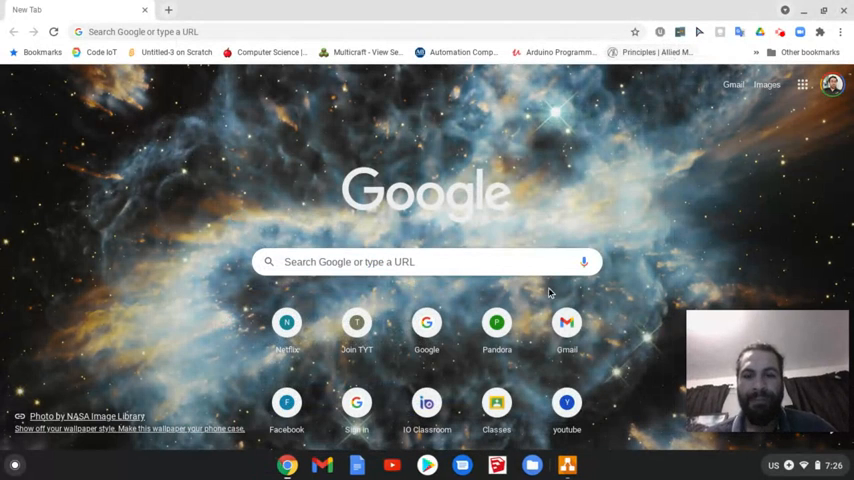
left_click(12, 464)
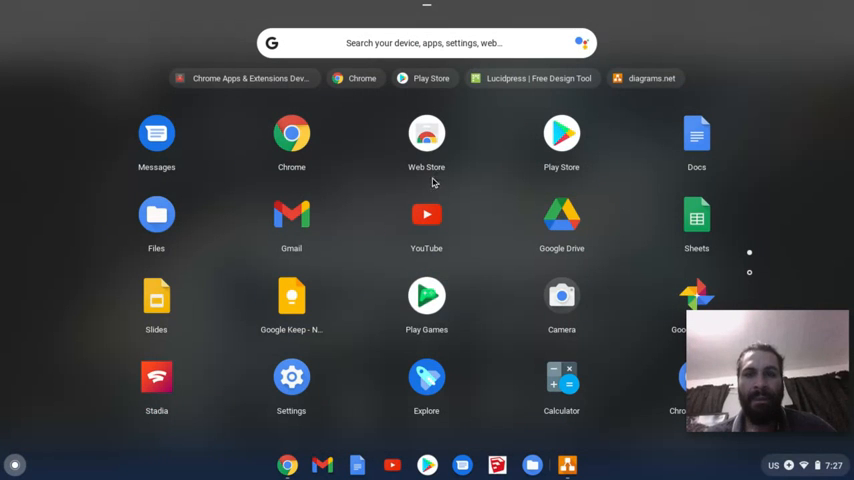
left_click(426, 136)
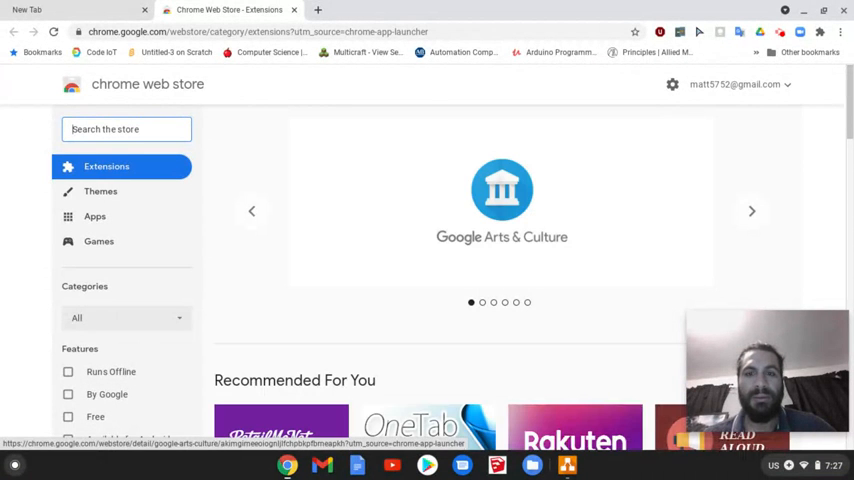
scroll("down", 3)
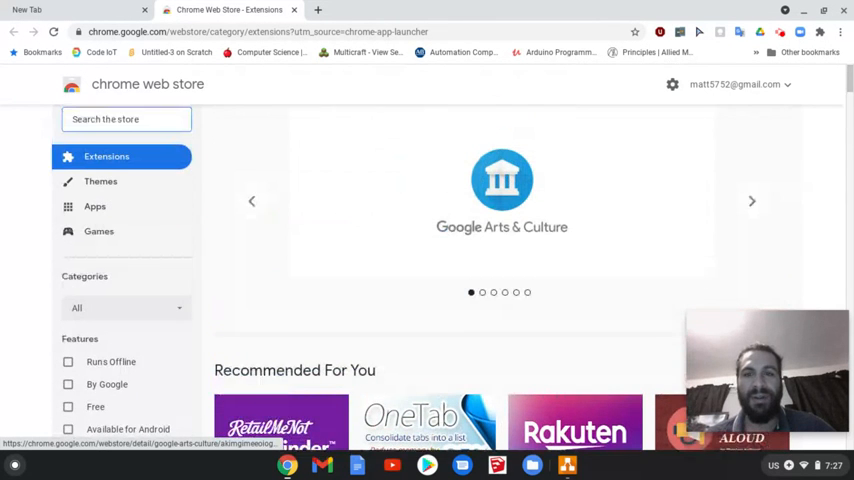
- Add the Google Arts & Culture extension to Chrome and return to the Extensions listing
left_click(500, 190)
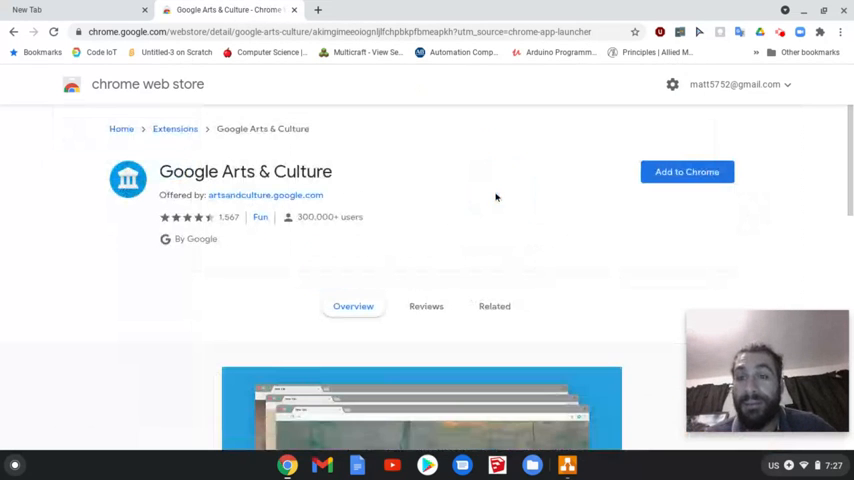
left_click(688, 172)
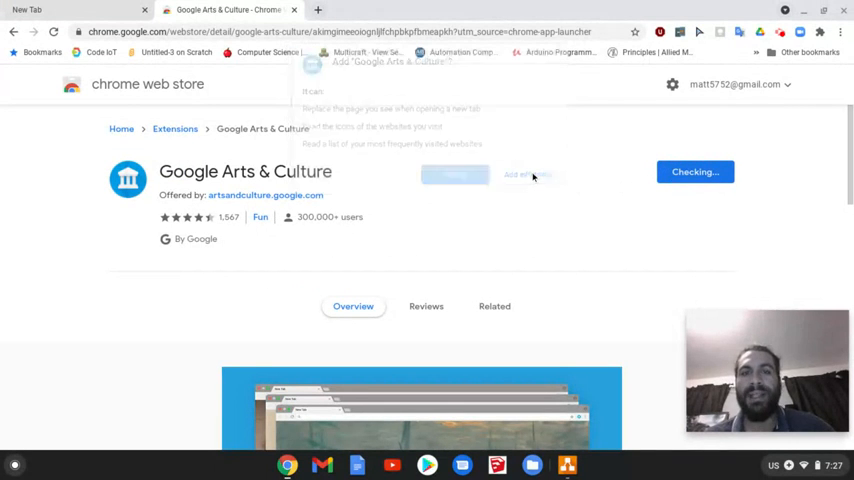
left_click(526, 174)
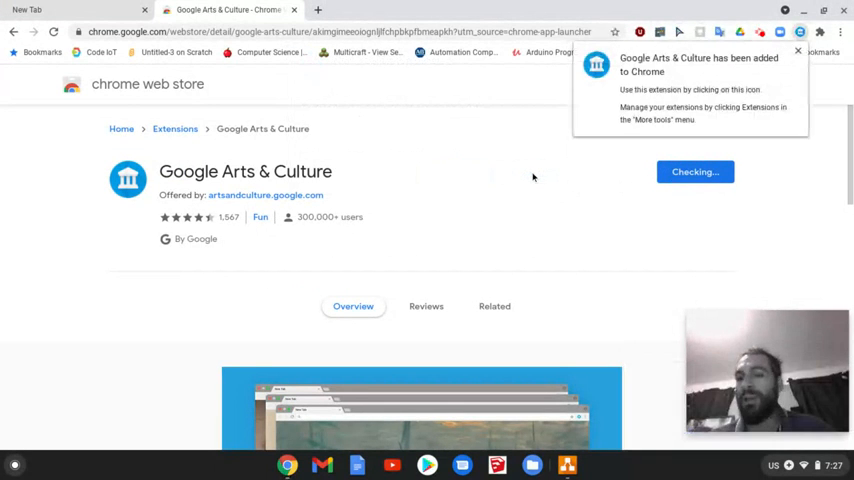
left_click(494, 306)
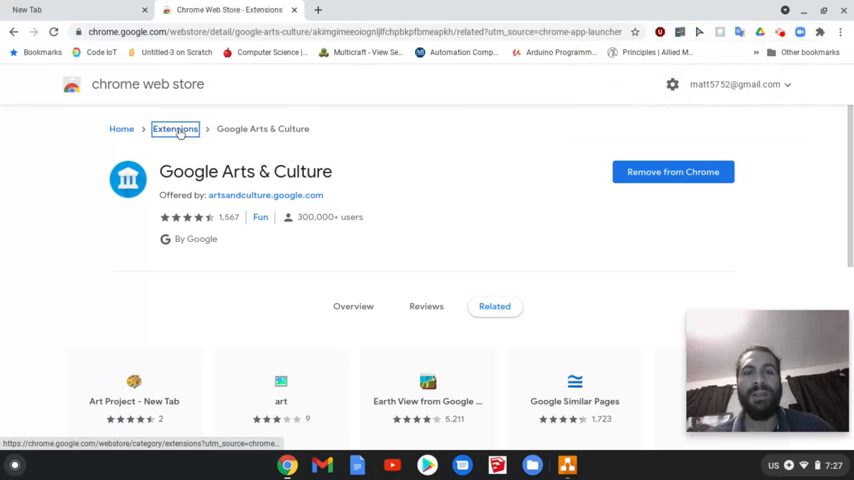
left_click(178, 128)
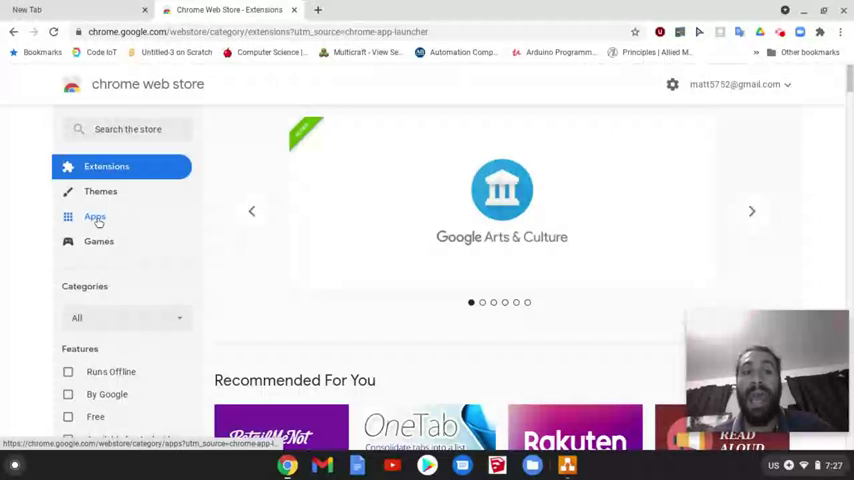
- Browse the store's Apps category and go to the diagrams.net Desktop page
left_click(94, 216)
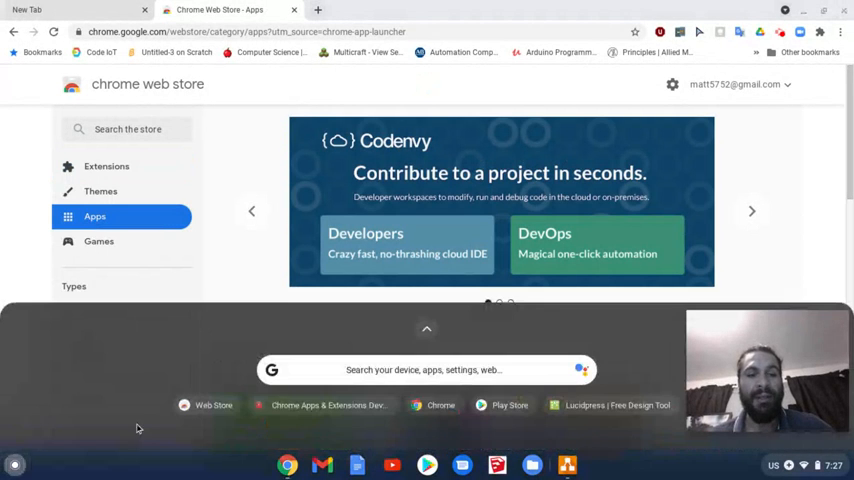
left_click(426, 328)
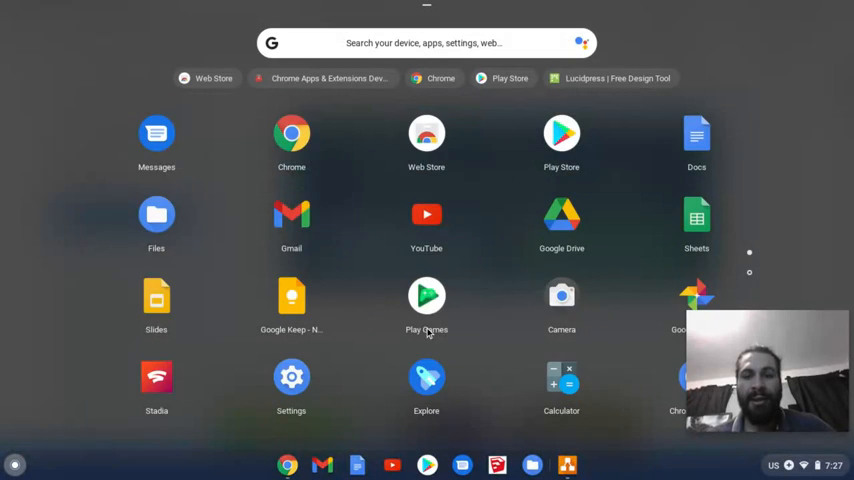
scroll("right", 3)
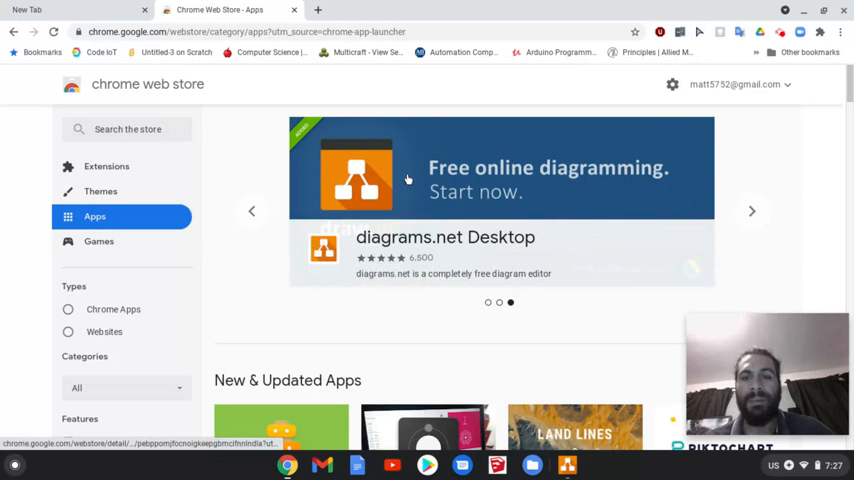
left_click(444, 236)
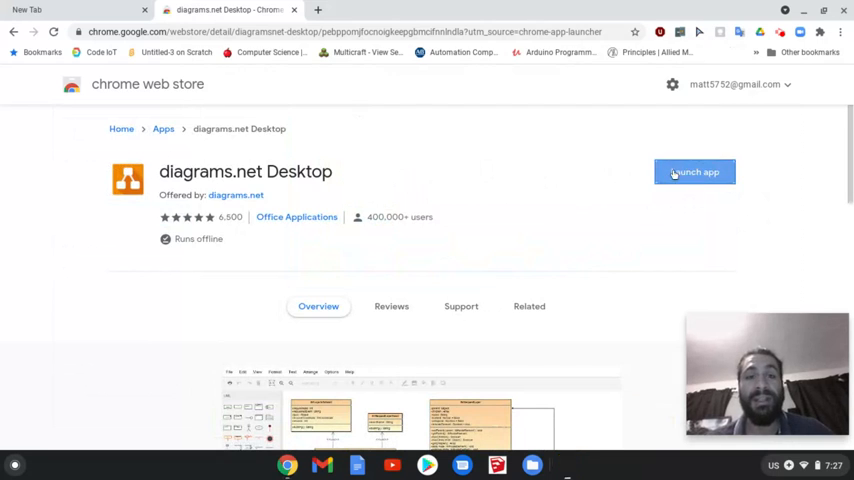
- Launch diagrams.net Desktop, then close its window and the Web Store tab
left_click(694, 172)
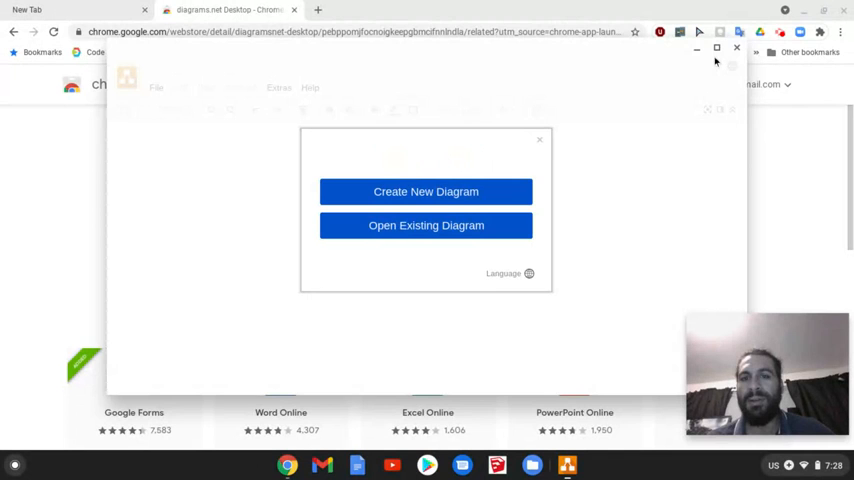
left_click(540, 140)
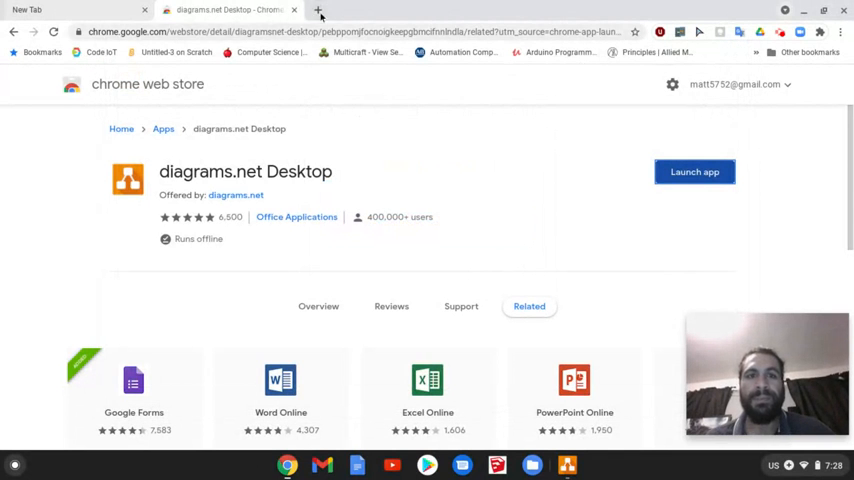
left_click(150, 8)
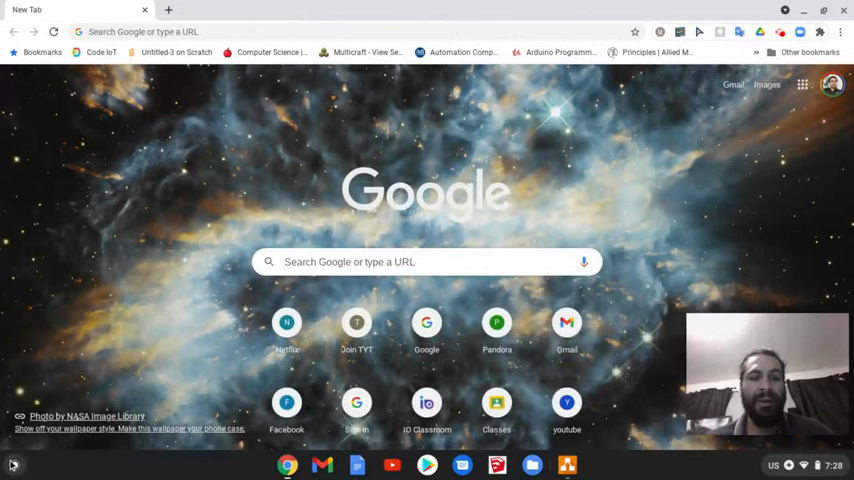
left_click(8, 460)
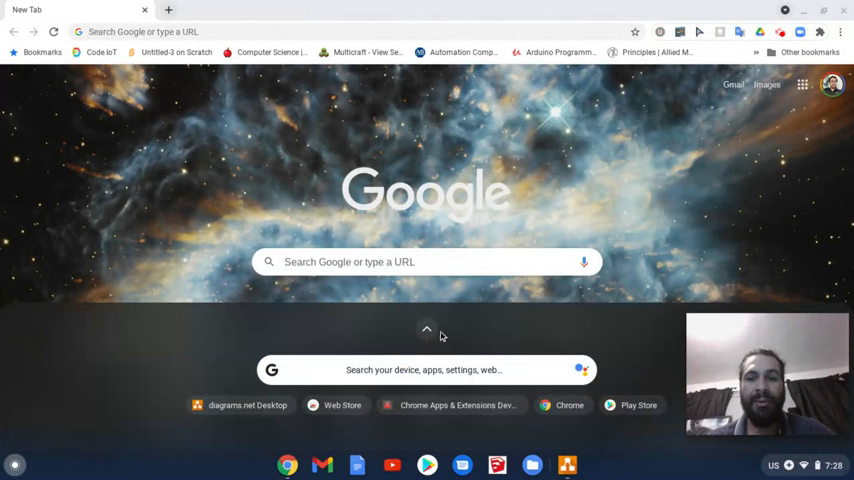
left_click(426, 328)
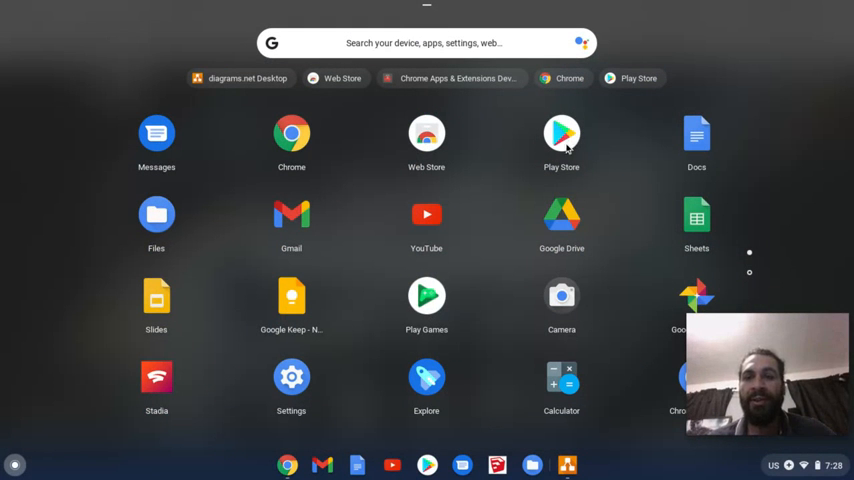
left_click(560, 132)
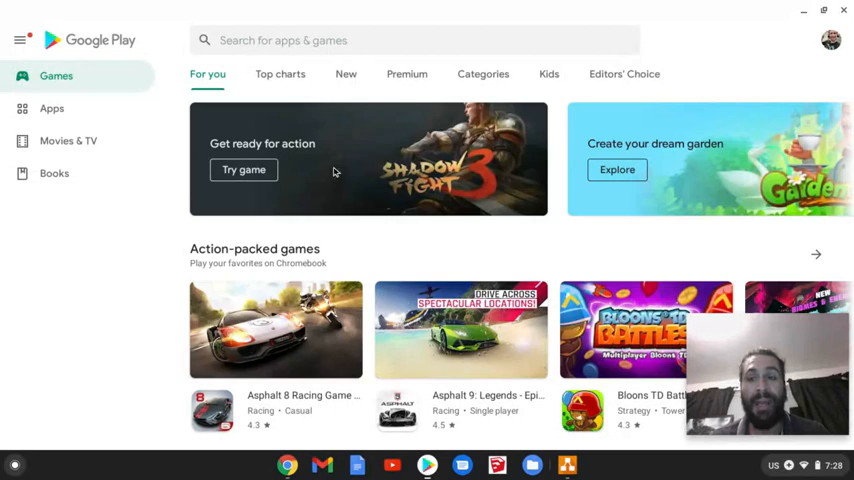
scroll("down", 3)
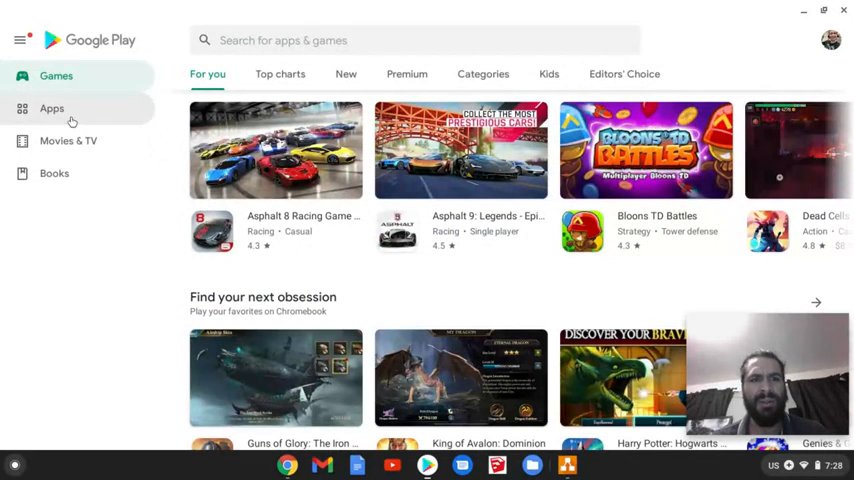
left_click(276, 150)
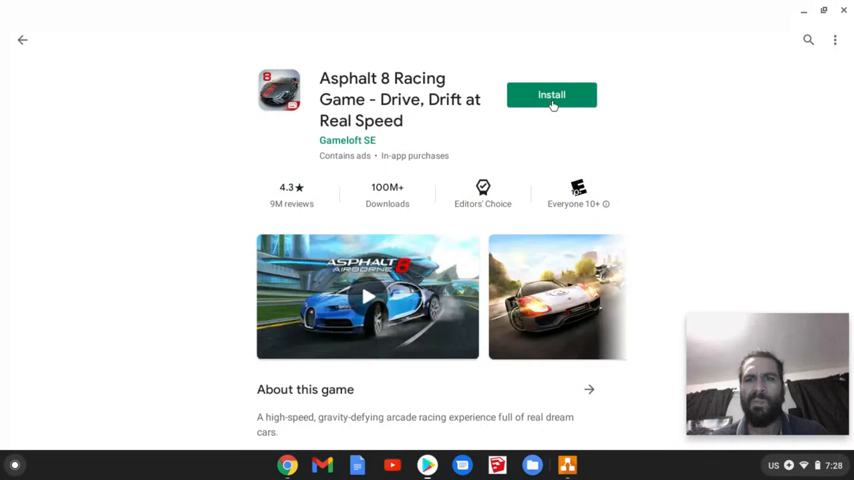
left_click(552, 94)
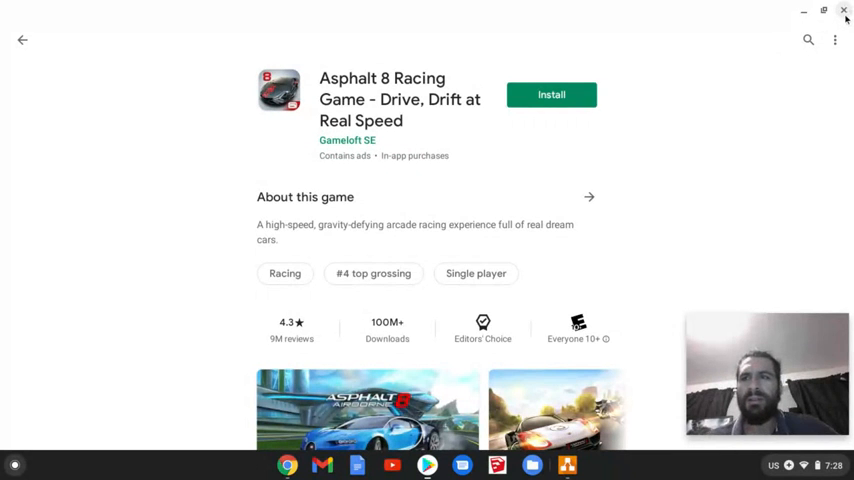
left_click(844, 12)
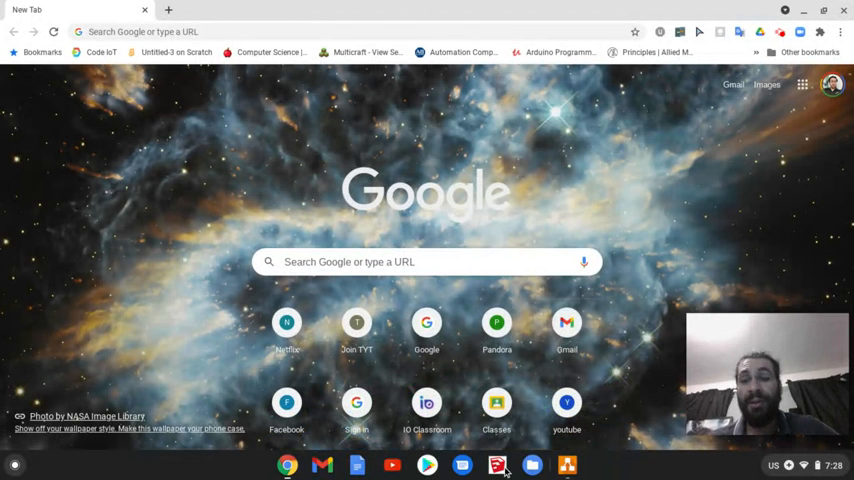